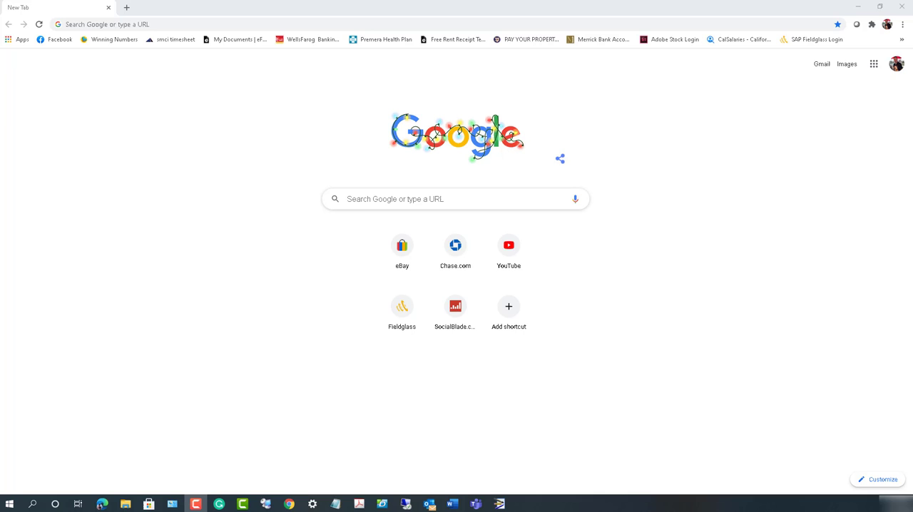
pyautogui.moveTo(633, 228)
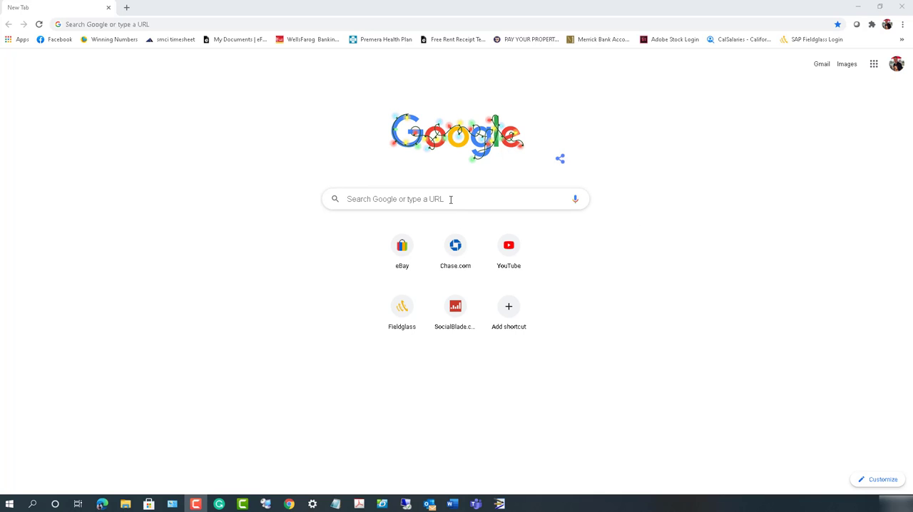
# Search Google for "download windows 10" from the Chrome new tab.
pyautogui.click(451, 200)
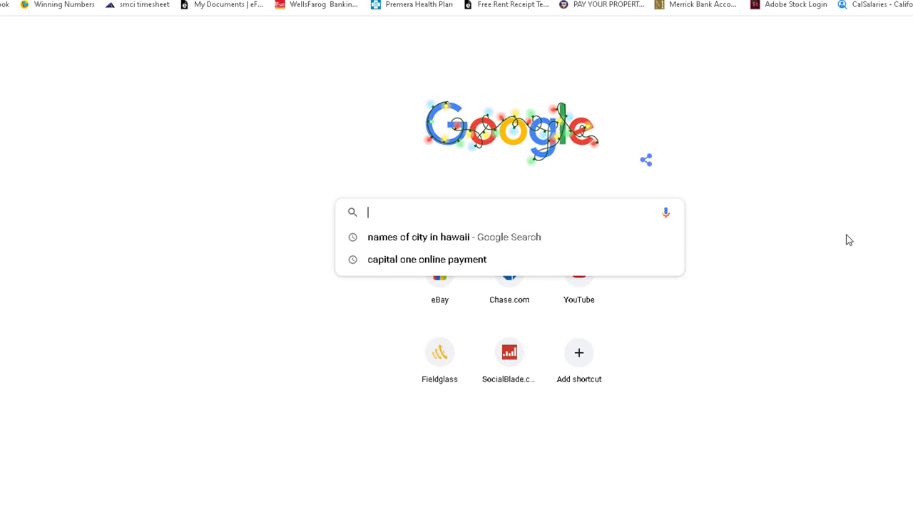
pyautogui.write('download w')
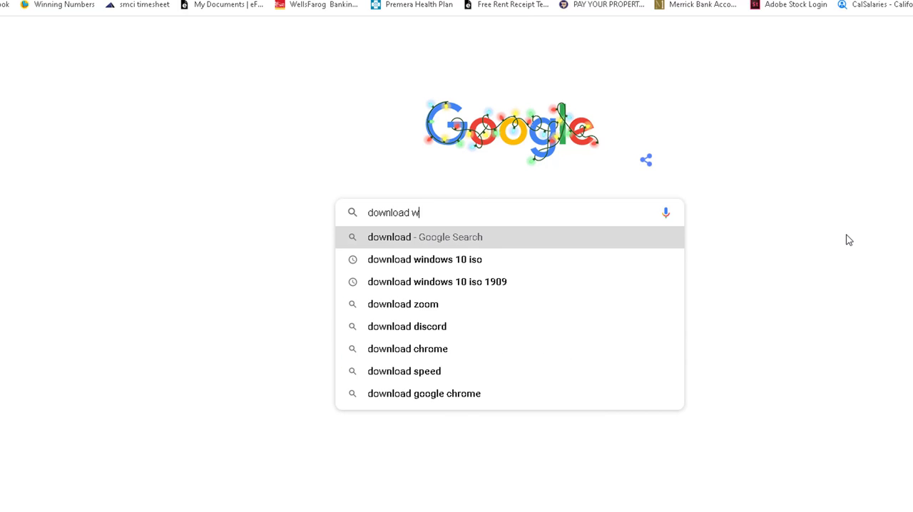
pyautogui.write('indows 10')
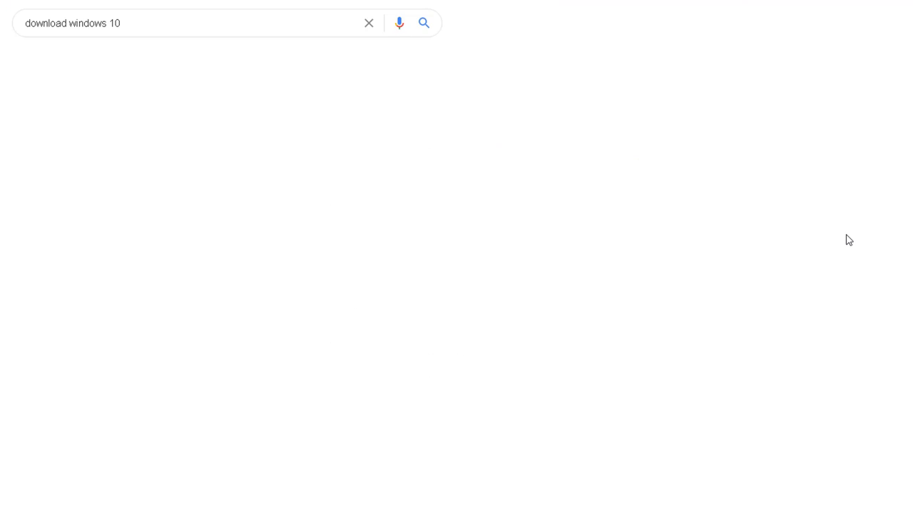
# Scroll the results to reach Microsoft's Download Windows 10 Disc Image (ISO File) link.
pyautogui.click(424, 23)
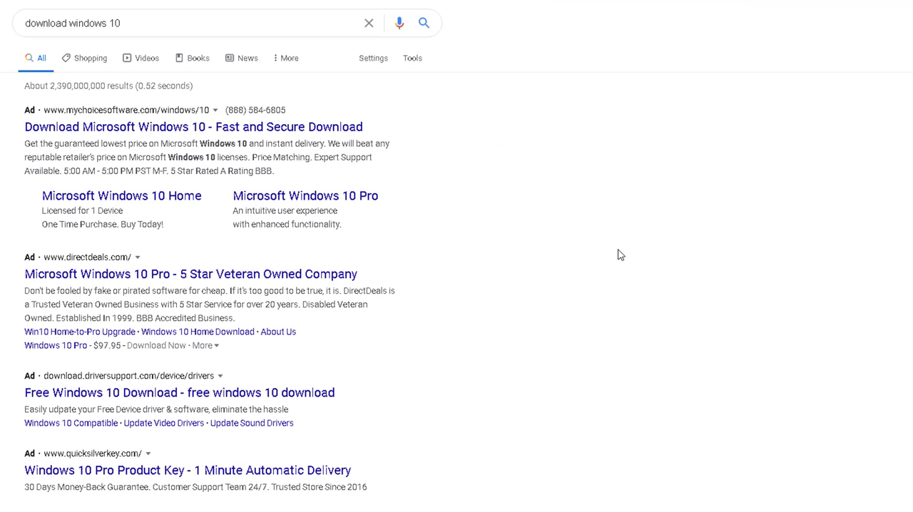
pyautogui.moveTo(231, 501)
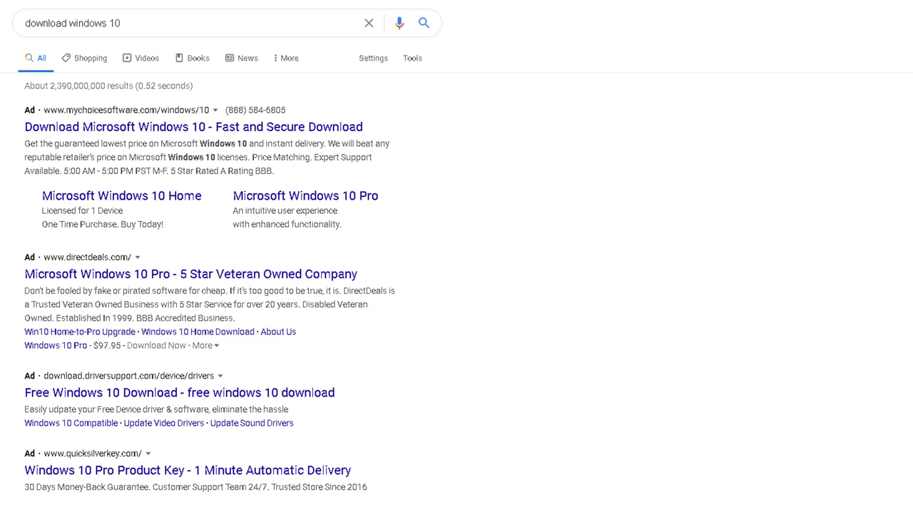
pyautogui.scroll(-3)
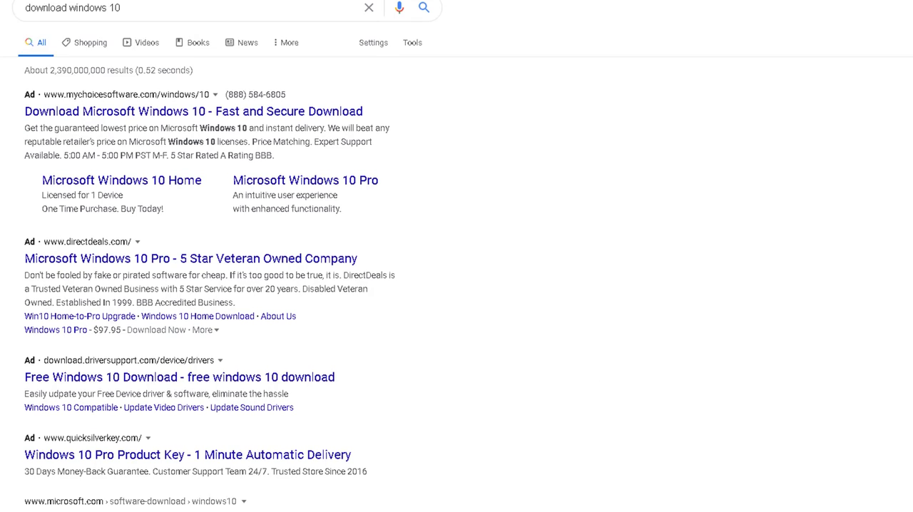
pyautogui.scroll(-3)
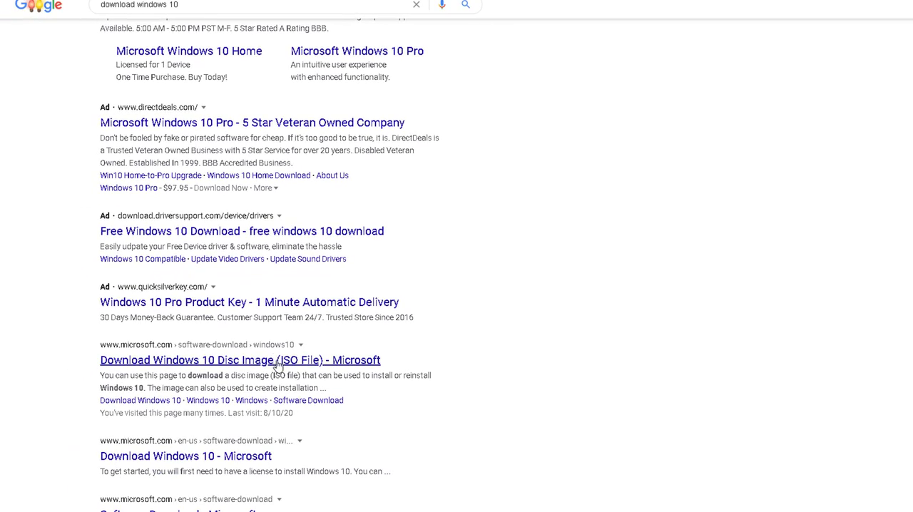
pyautogui.scroll(-3)
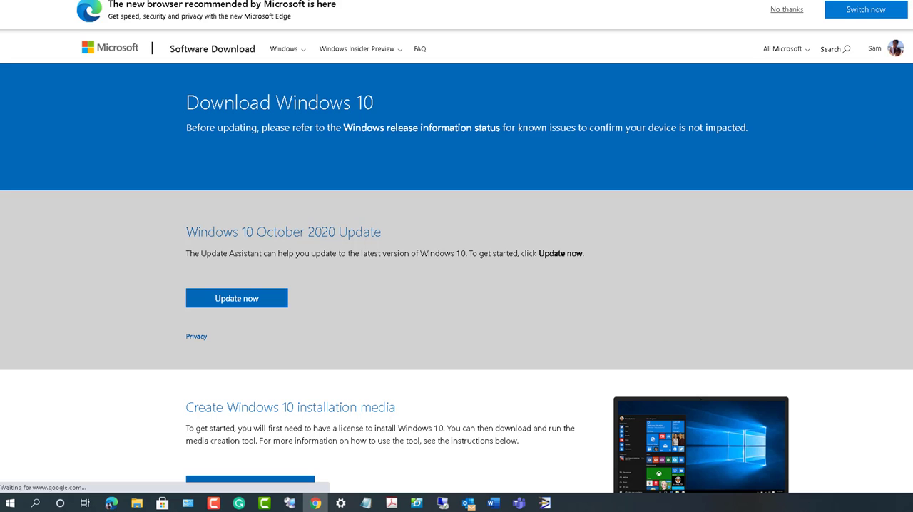
# Download the Windows 10 media creation tool via the Download tool now button.
pyautogui.scroll(-3)
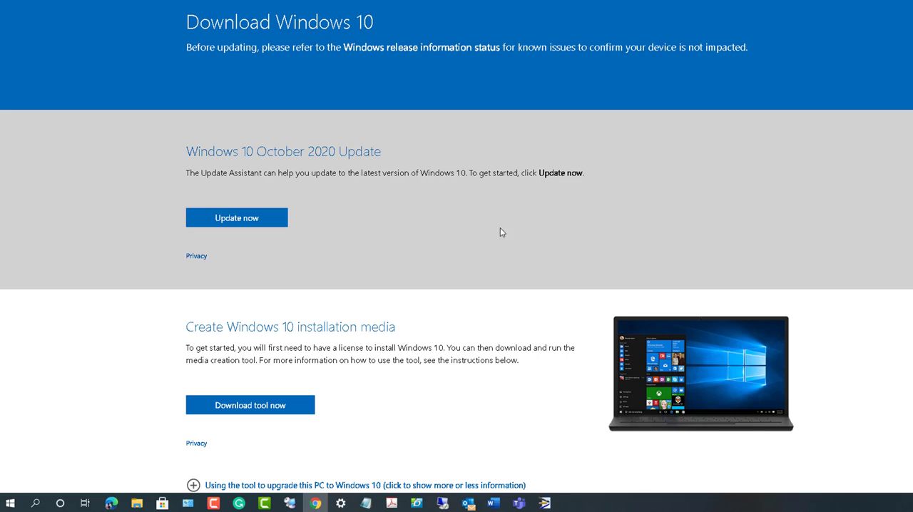
pyautogui.moveTo(240, 160)
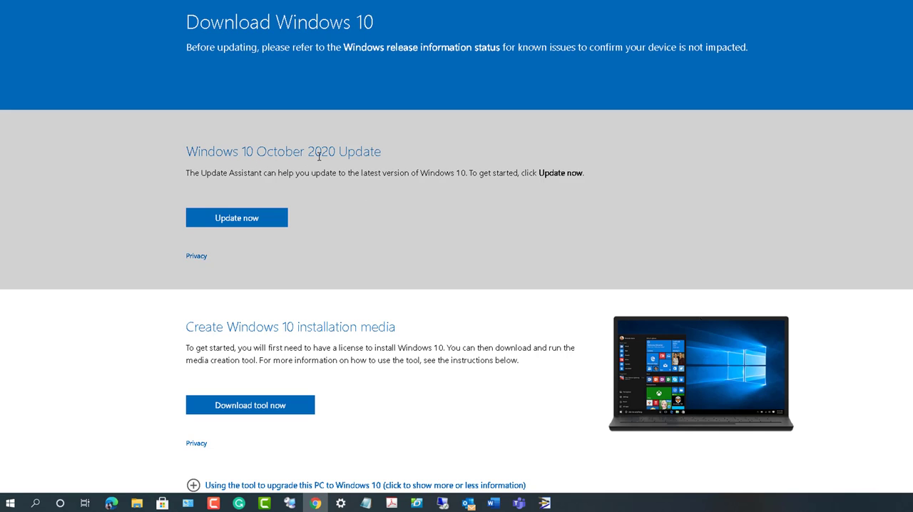
pyautogui.moveTo(405, 169)
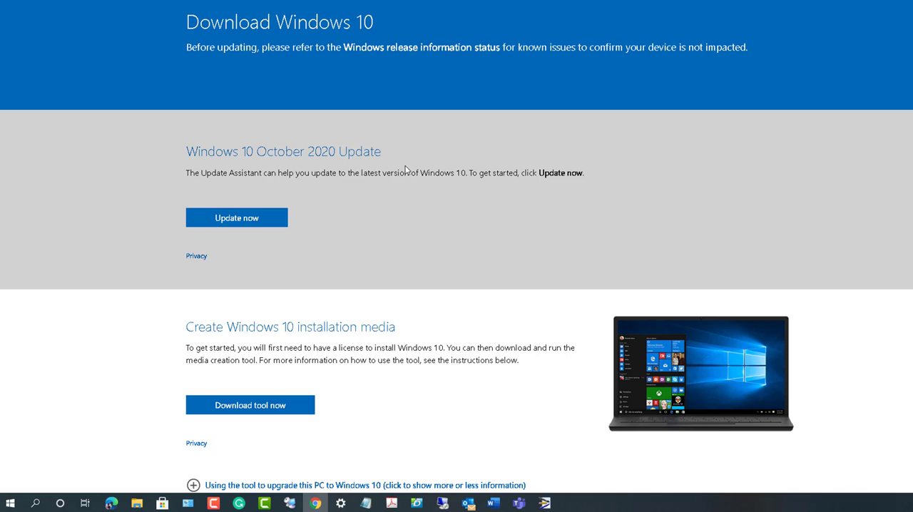
pyautogui.moveTo(825, 199)
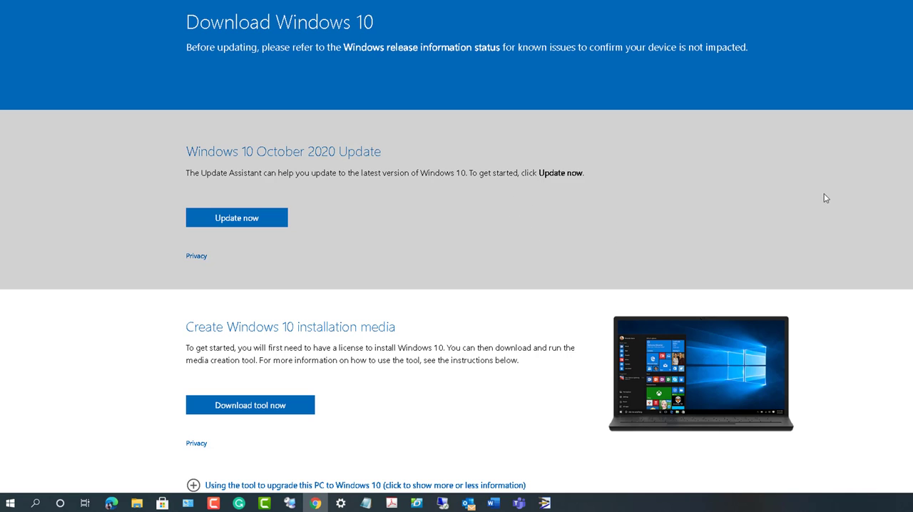
pyautogui.scroll(-3)
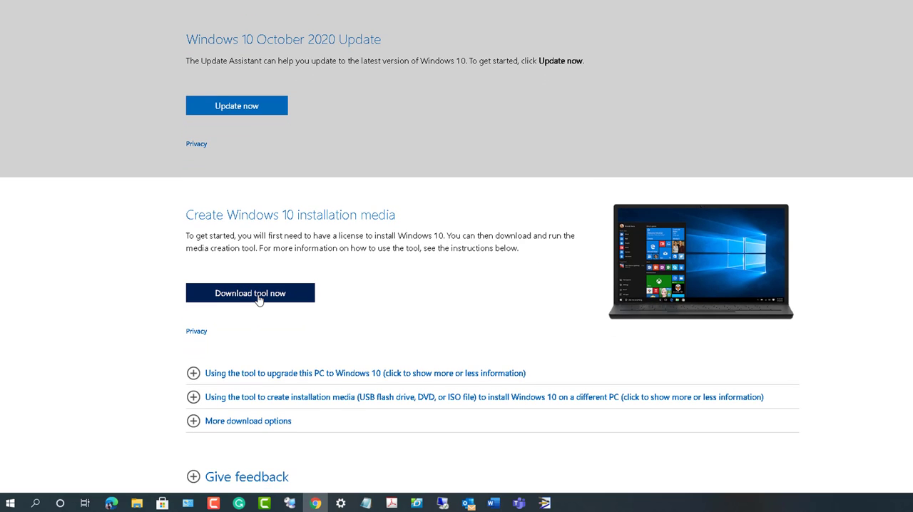
pyautogui.click(250, 292)
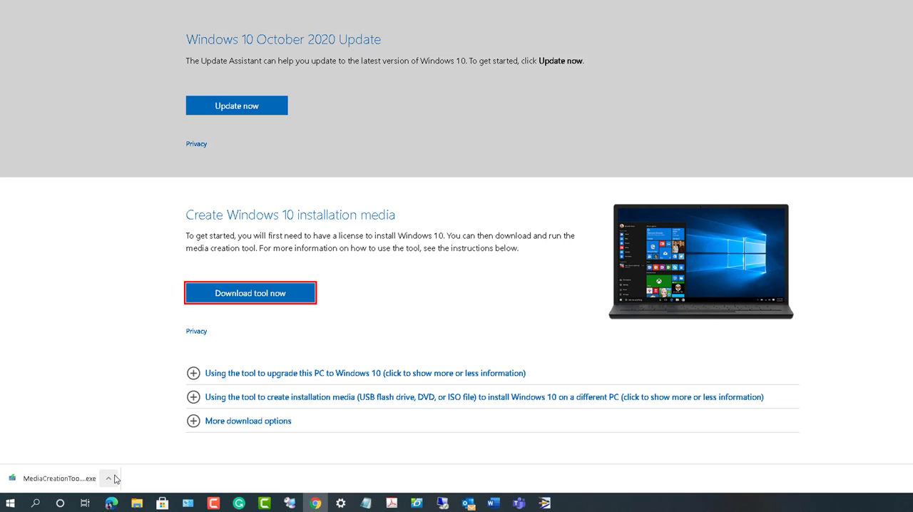
# Show MediaCreationTool20H2.exe in the Downloads folder and launch it.
pyautogui.click(109, 479)
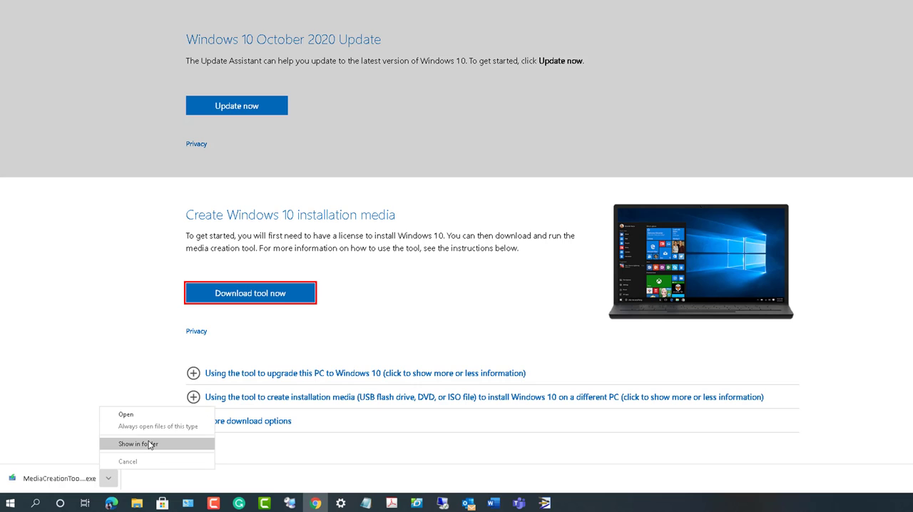
pyautogui.click(137, 444)
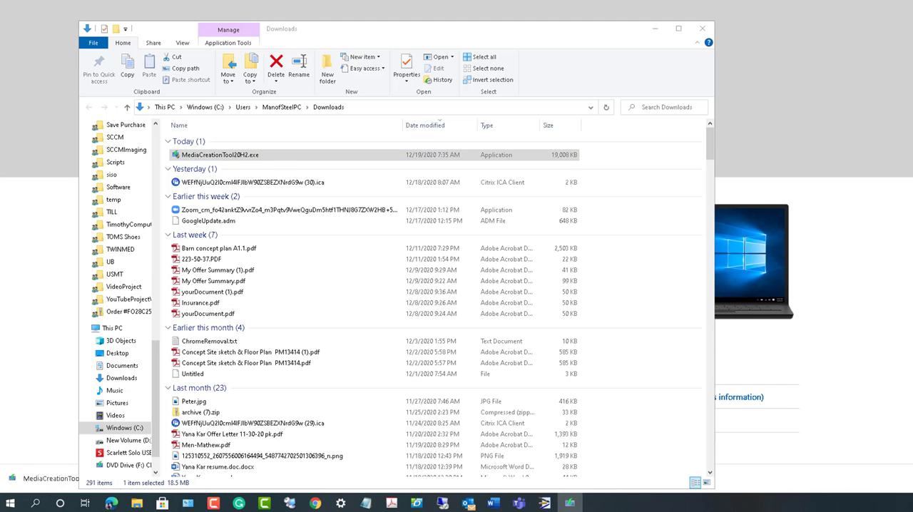
pyautogui.doubleClick(220, 154)
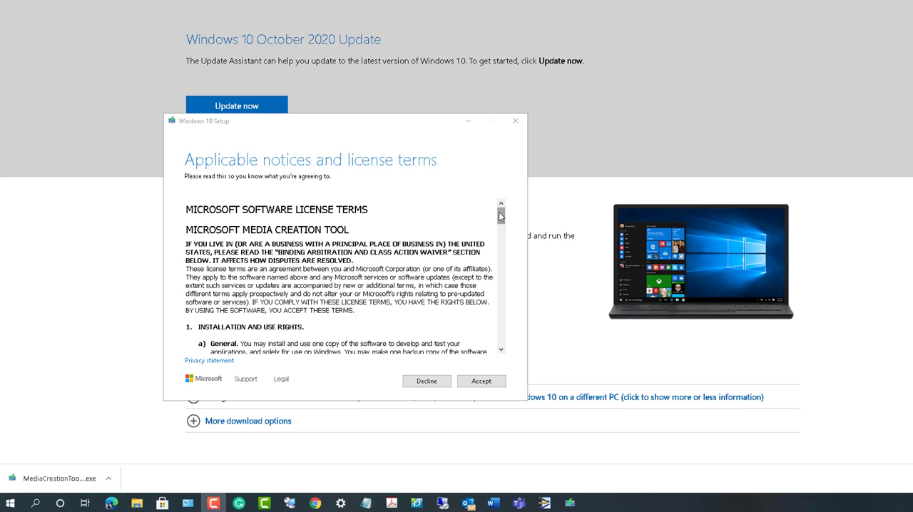
# Scroll through the Windows 10 Setup license terms and accept them.
pyautogui.moveTo(499, 217); pyautogui.dragTo(499, 328)
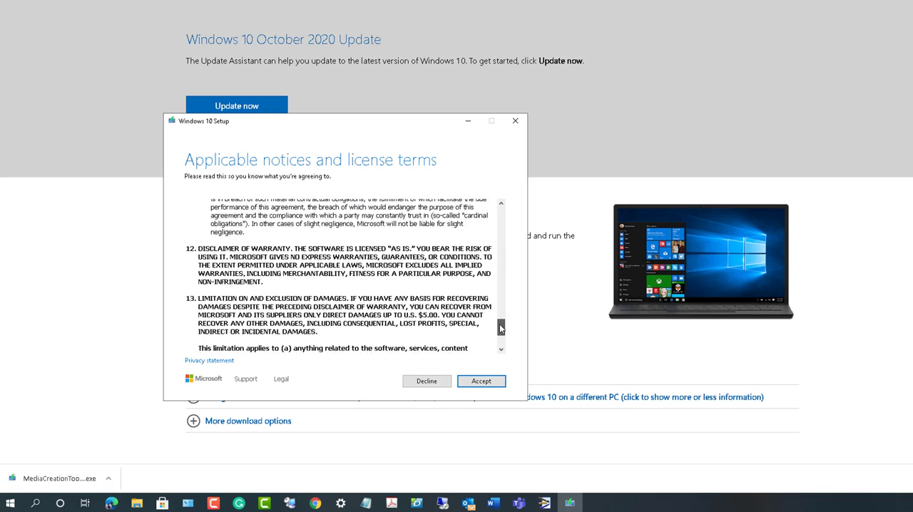
pyautogui.click(481, 381)
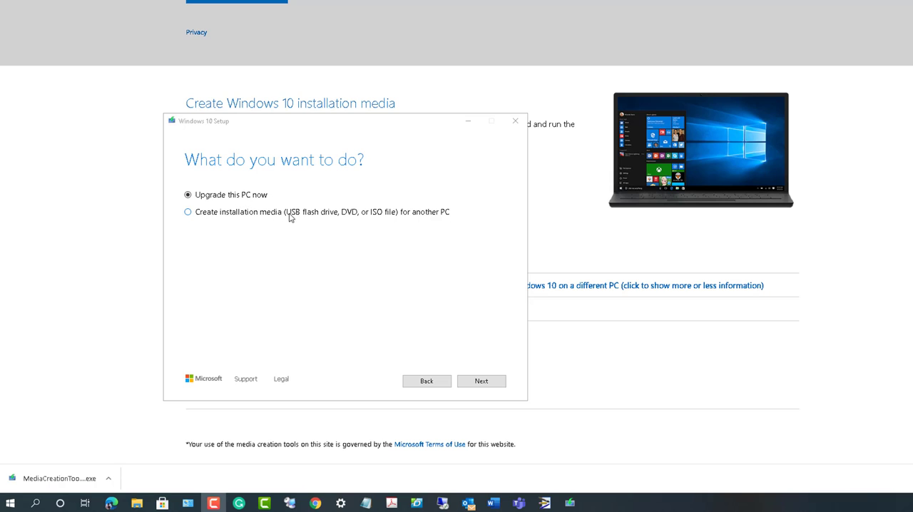
pyautogui.moveTo(388, 214)
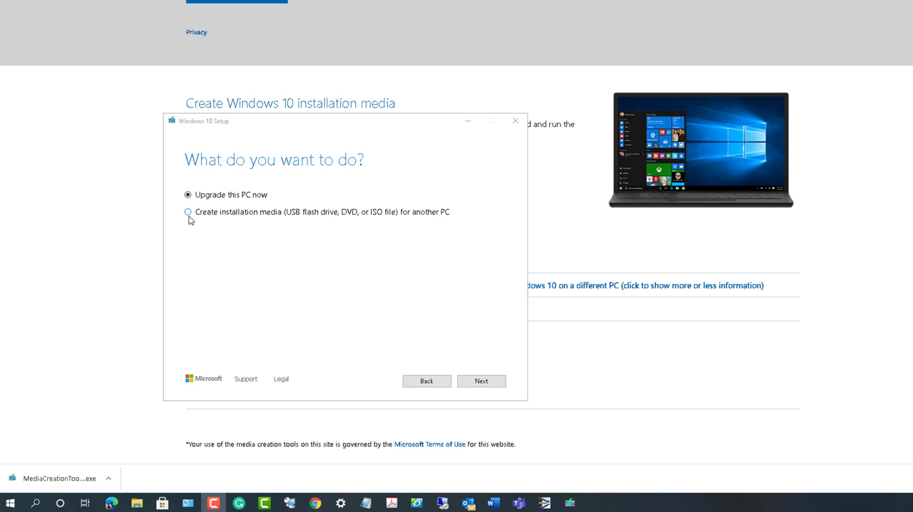
# Choose 'Create installation media for another PC' and continue to language and edition.
pyautogui.click(188, 211)
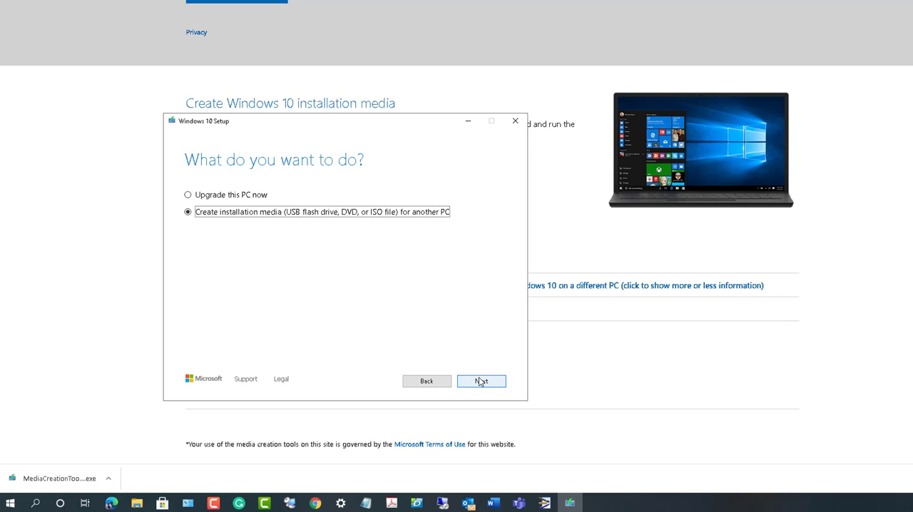
pyautogui.click(481, 381)
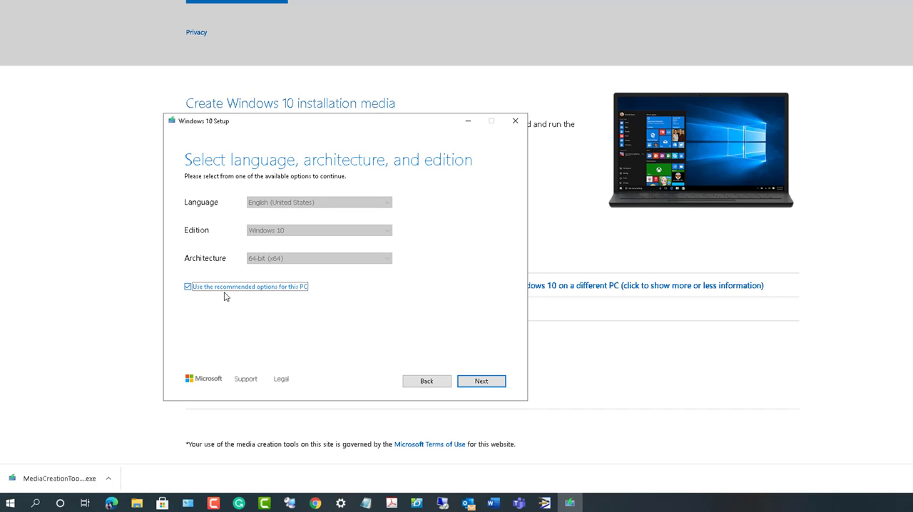
pyautogui.moveTo(201, 297)
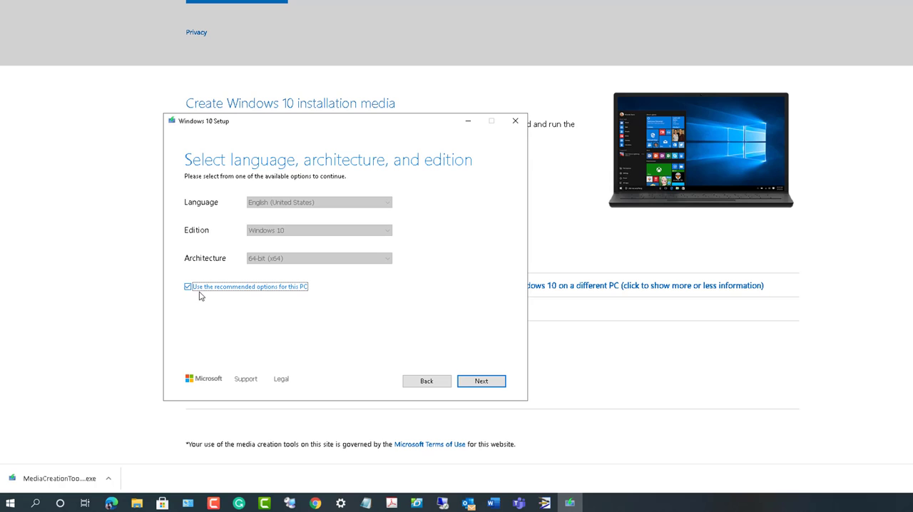
# Turn off recommended options, keep English (United States), Windows 10, 64-bit, and continue.
pyautogui.click(188, 285)
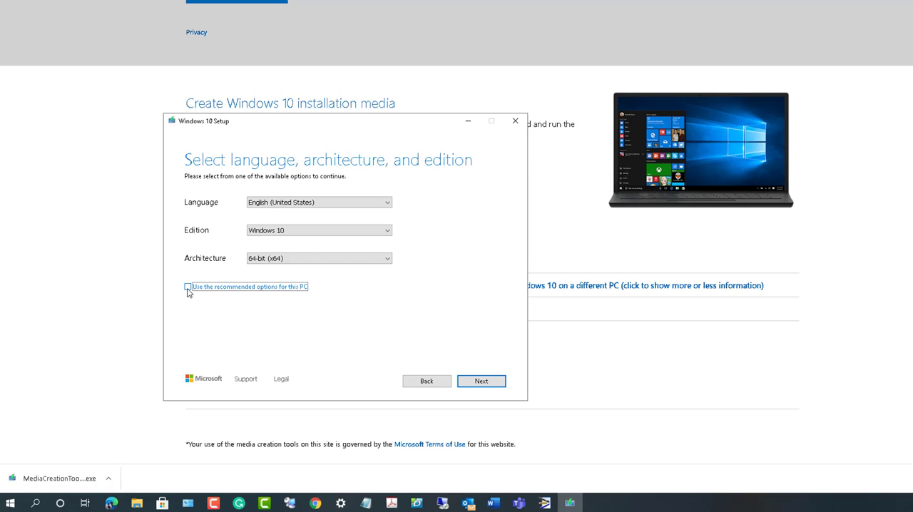
pyautogui.click(318, 202)
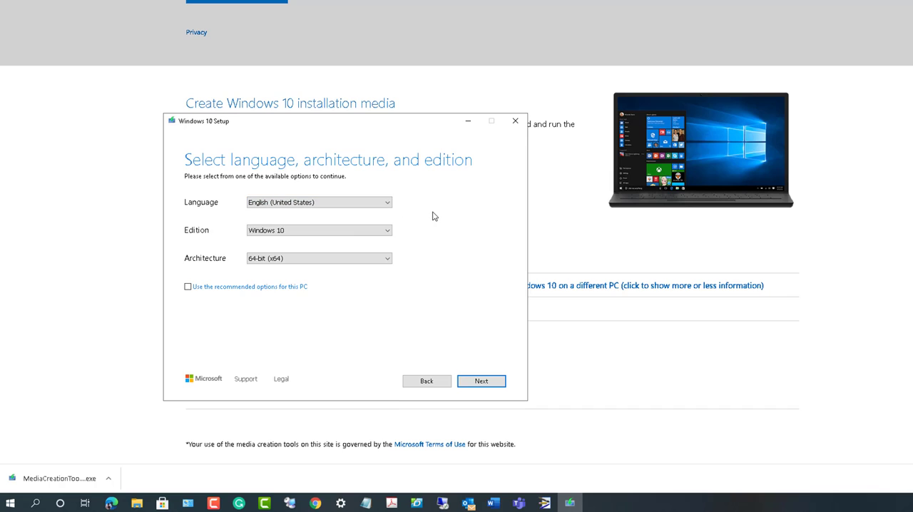
pyautogui.click(318, 230)
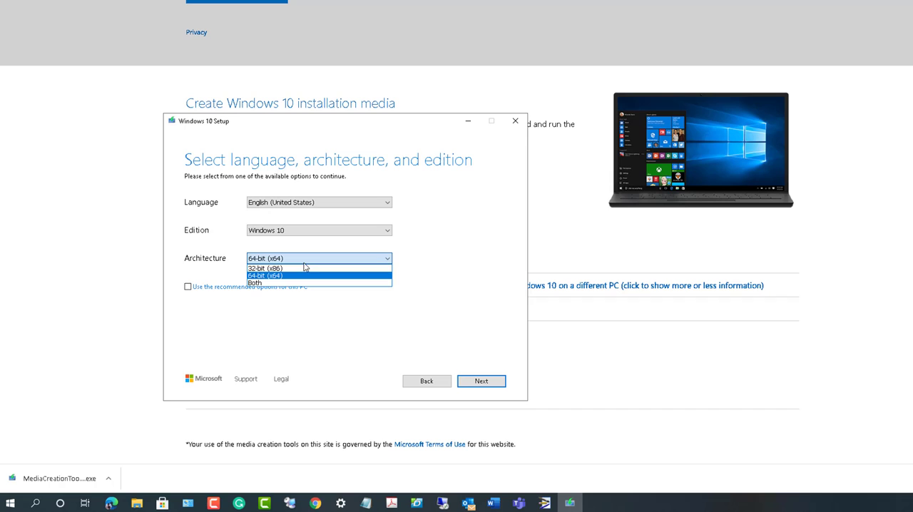
pyautogui.moveTo(283, 277)
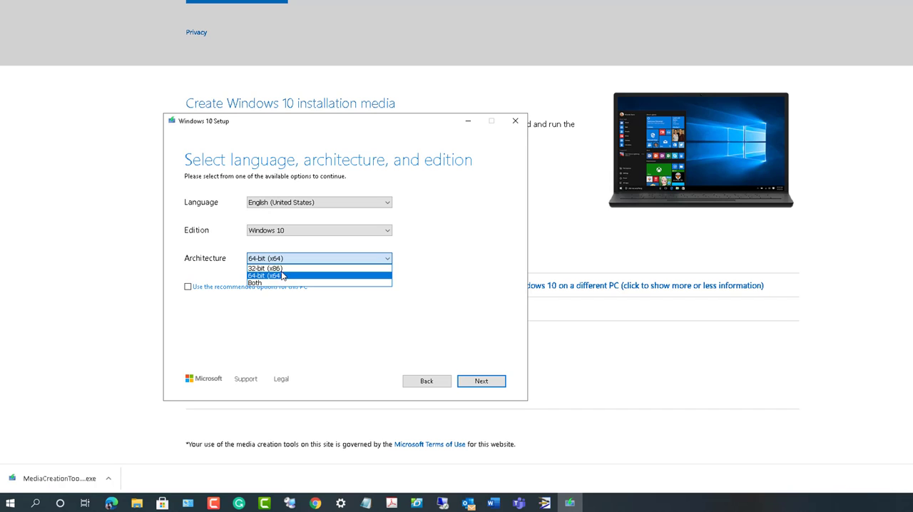
pyautogui.moveTo(293, 283)
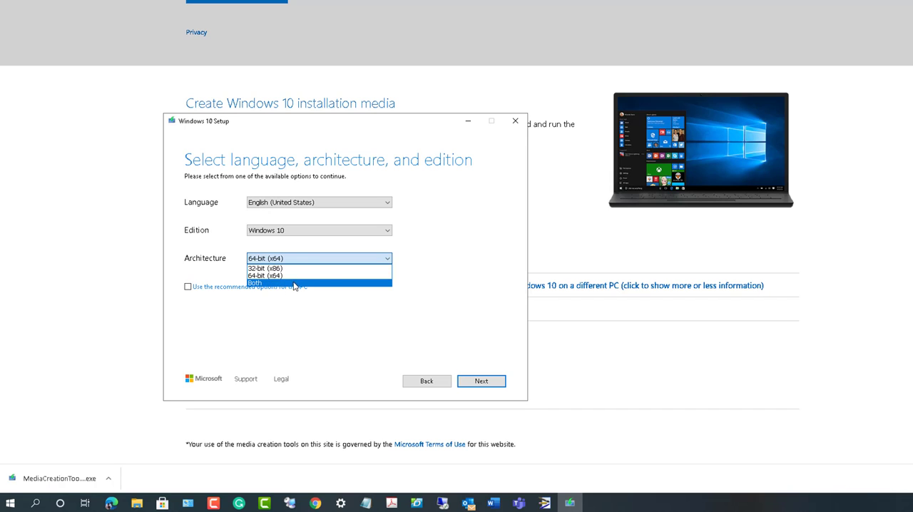
pyautogui.moveTo(320, 277)
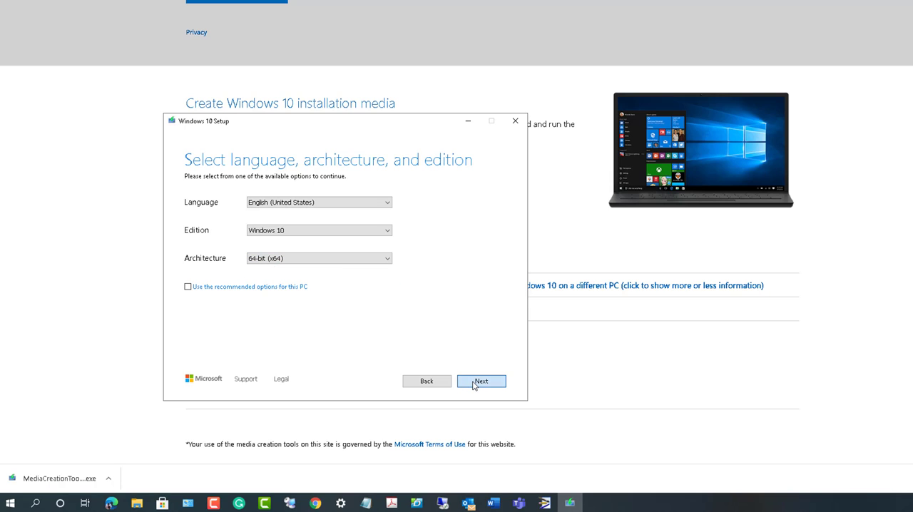
pyautogui.click(482, 381)
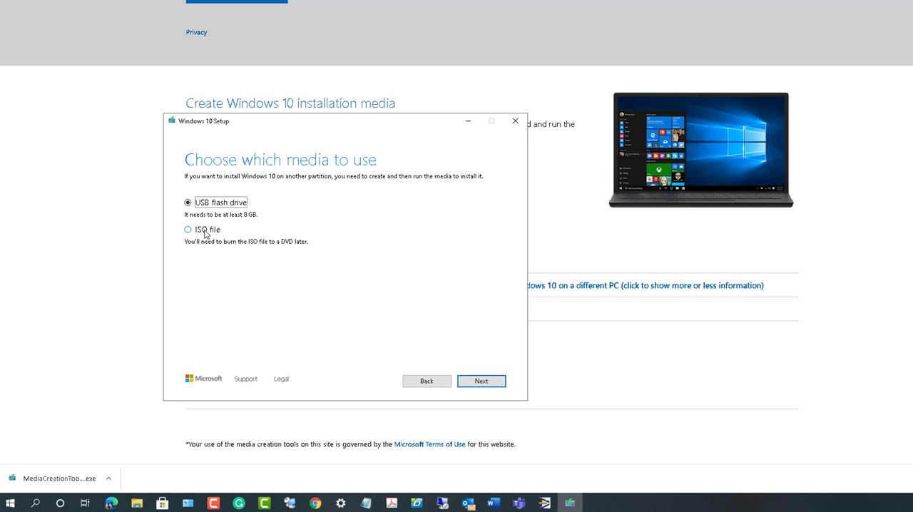
# Choose ISO file as the media and continue to the save location.
pyautogui.click(188, 228)
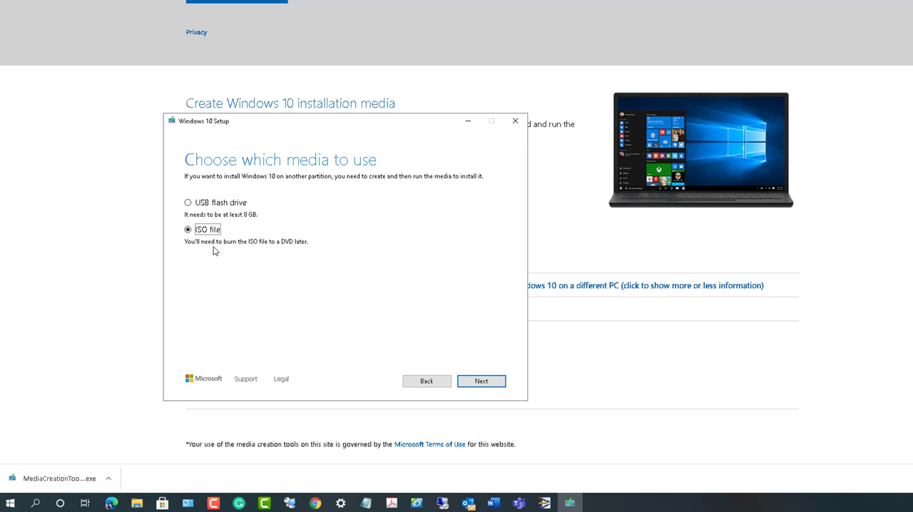
pyautogui.moveTo(401, 269)
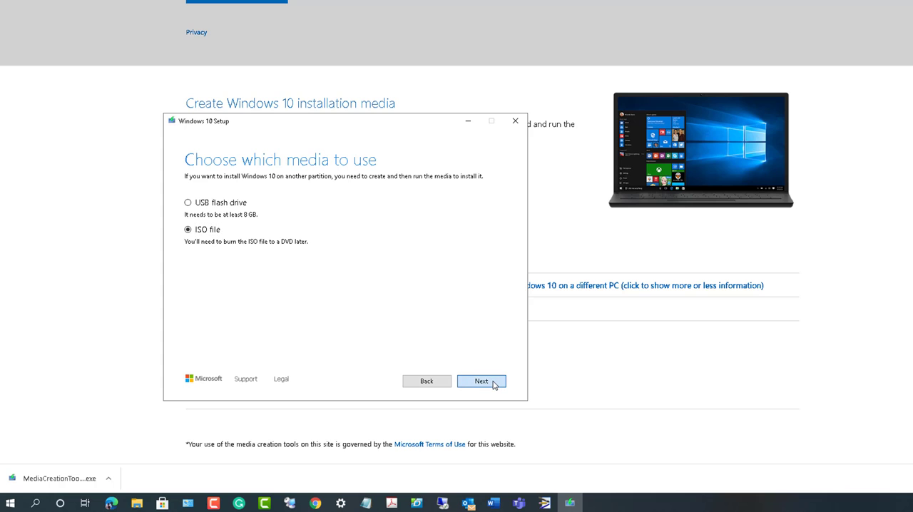
pyautogui.click(481, 381)
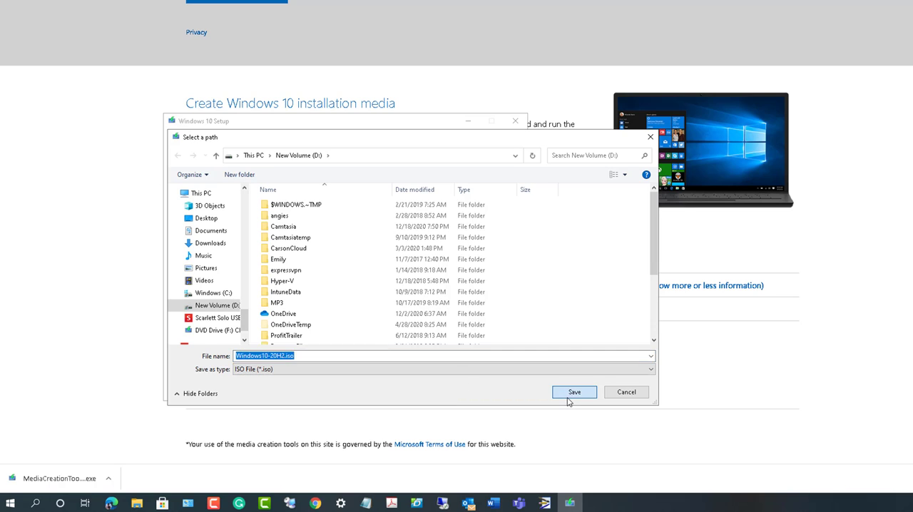
# Save the ISO as Windows10-20H2.iso on New Volume (D:), starting media creation.
pyautogui.click(574, 391)
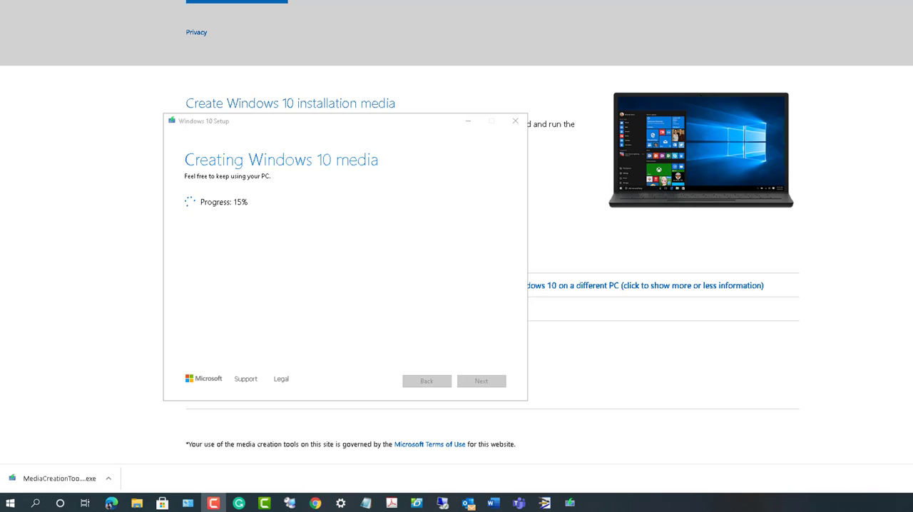
pyautogui.moveTo(340, 477)
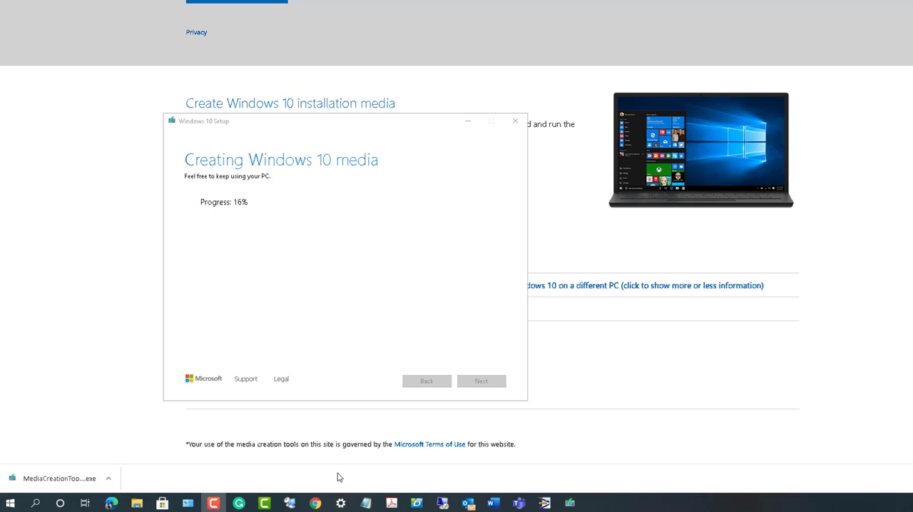
pyautogui.moveTo(311, 306)
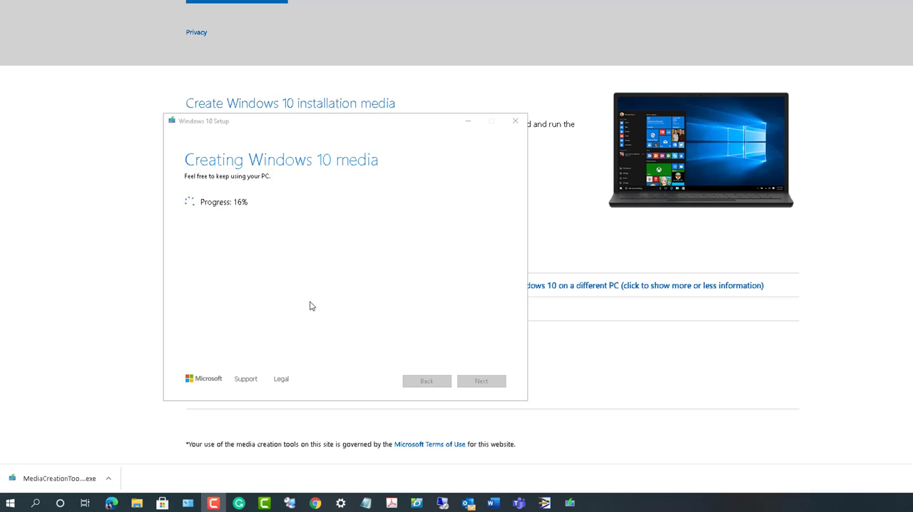
pyautogui.moveTo(227, 277)
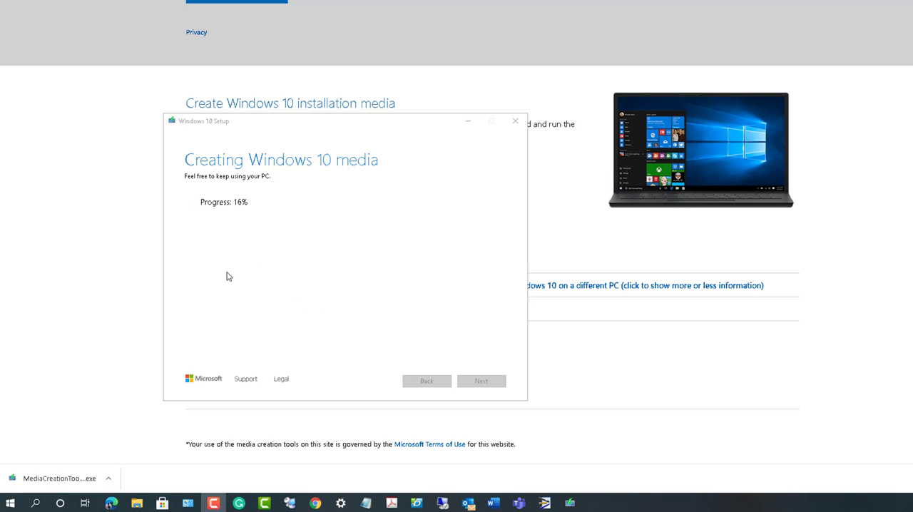
pyautogui.moveTo(371, 491)
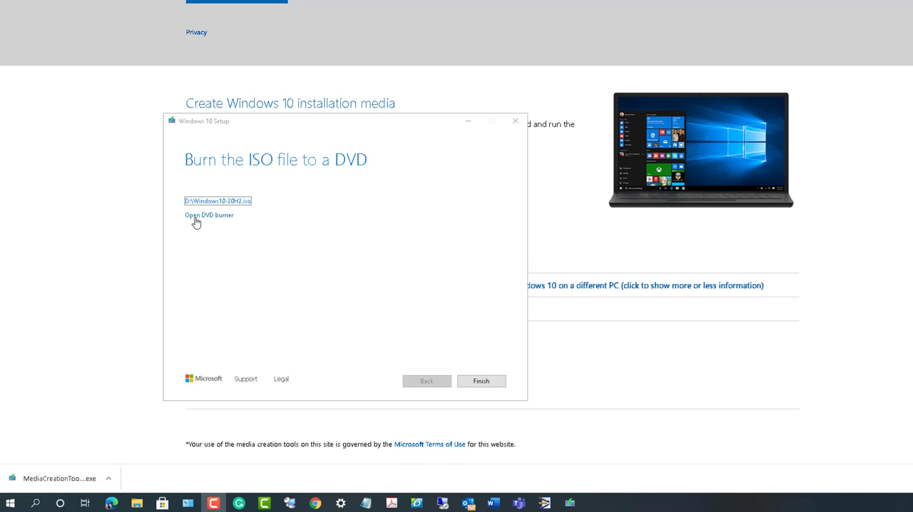
pyautogui.moveTo(263, 226)
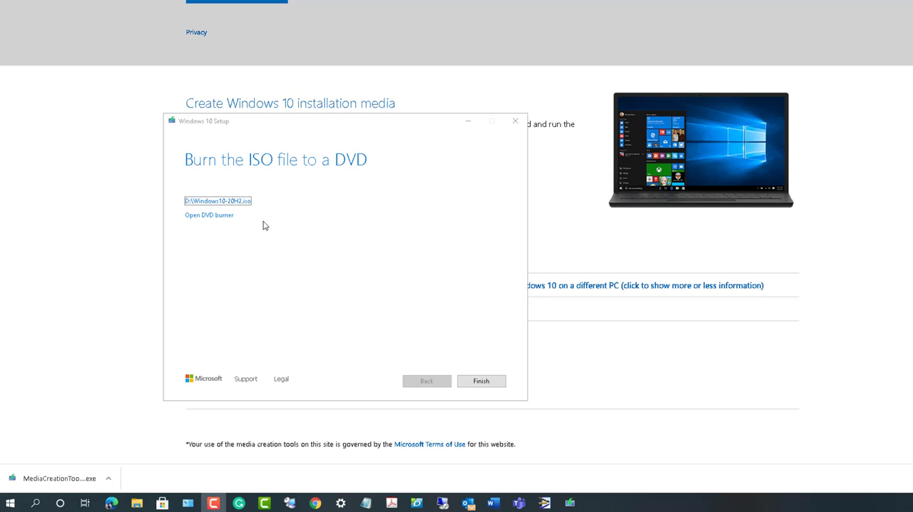
pyautogui.moveTo(127, 485)
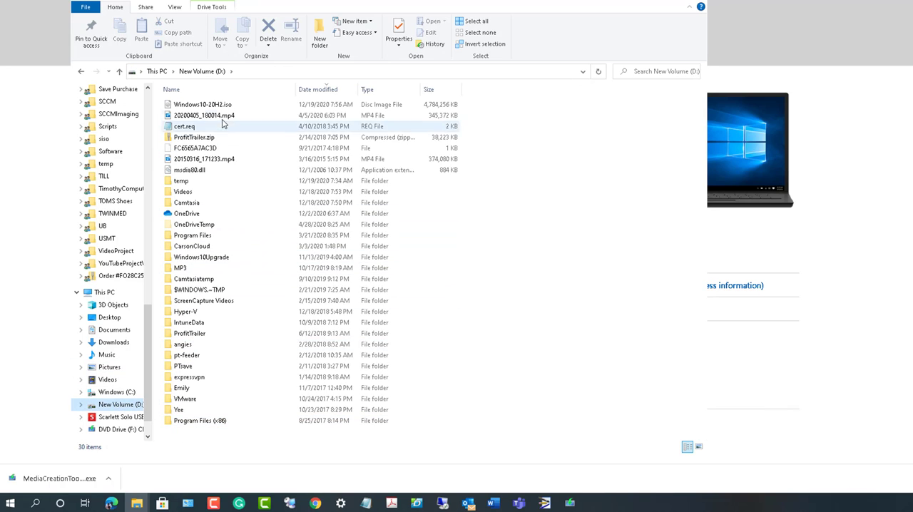
# Select Windows10-20H2.iso on the D drive, a disc image of about 4.58 GB.
pyautogui.click(202, 104)
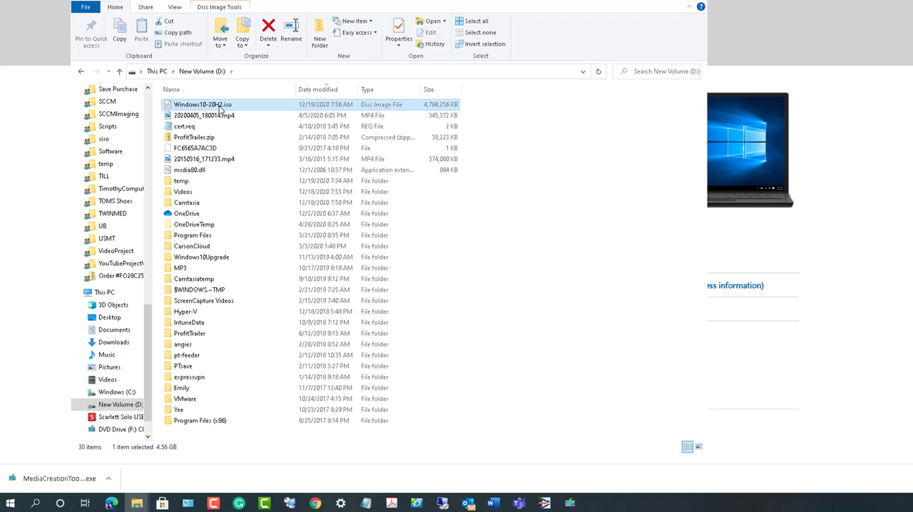
pyautogui.moveTo(586, 414)
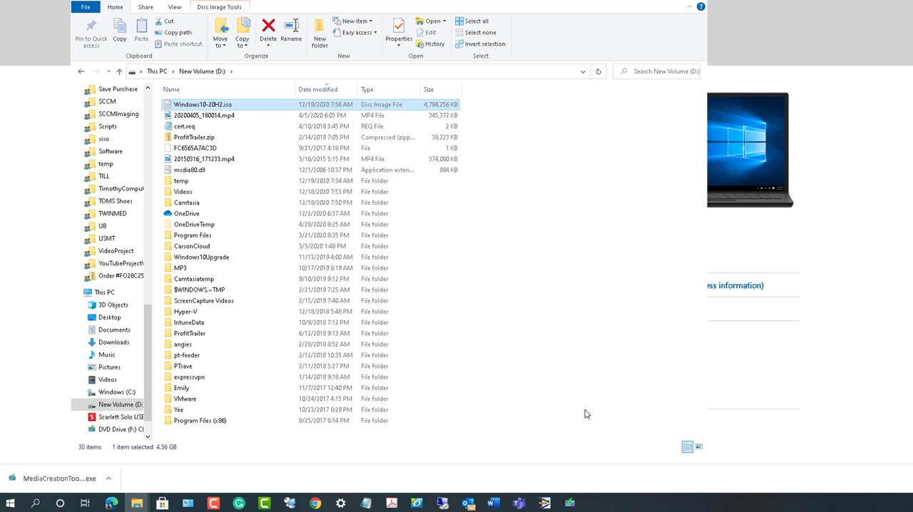